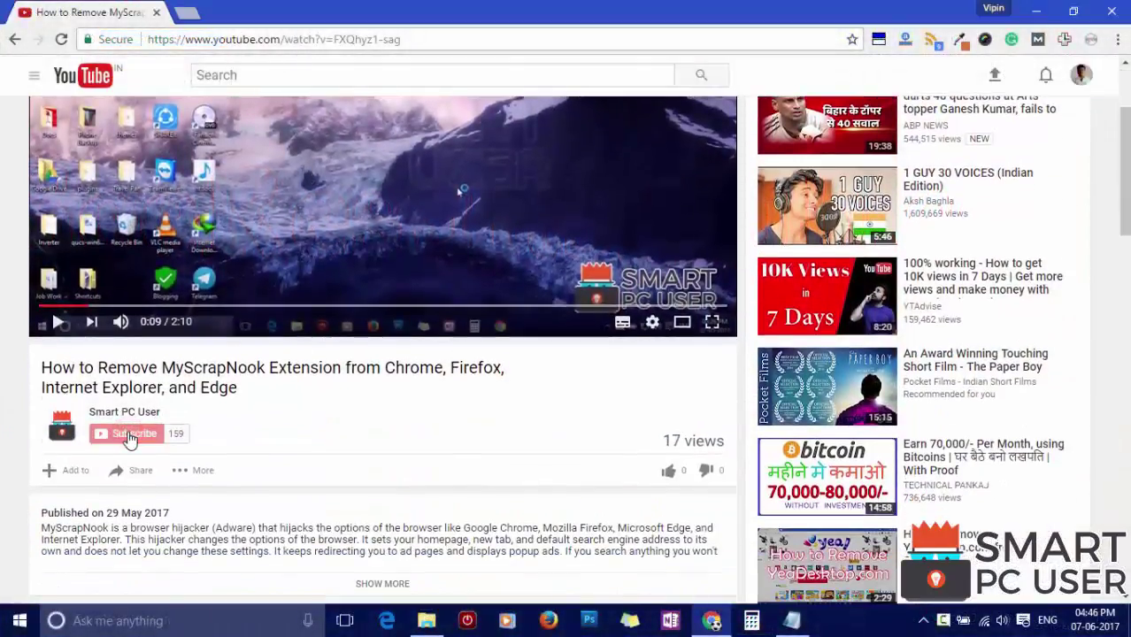
Subscribe to the Smart PC User channel and turn on bell notifications for new uploads
click(128, 434)
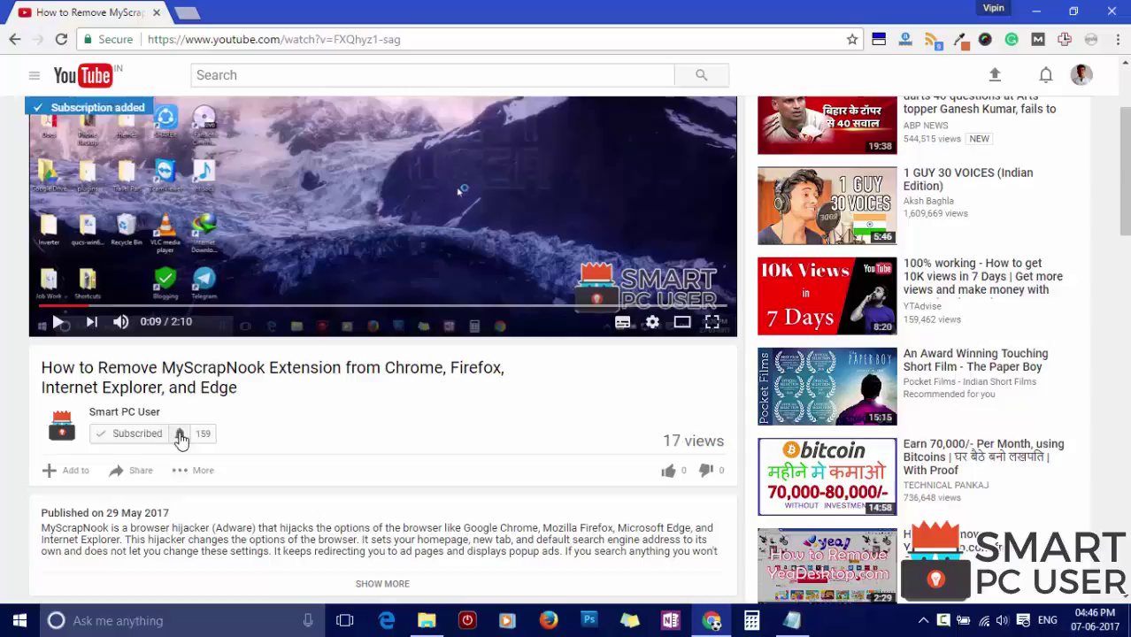
click(179, 434)
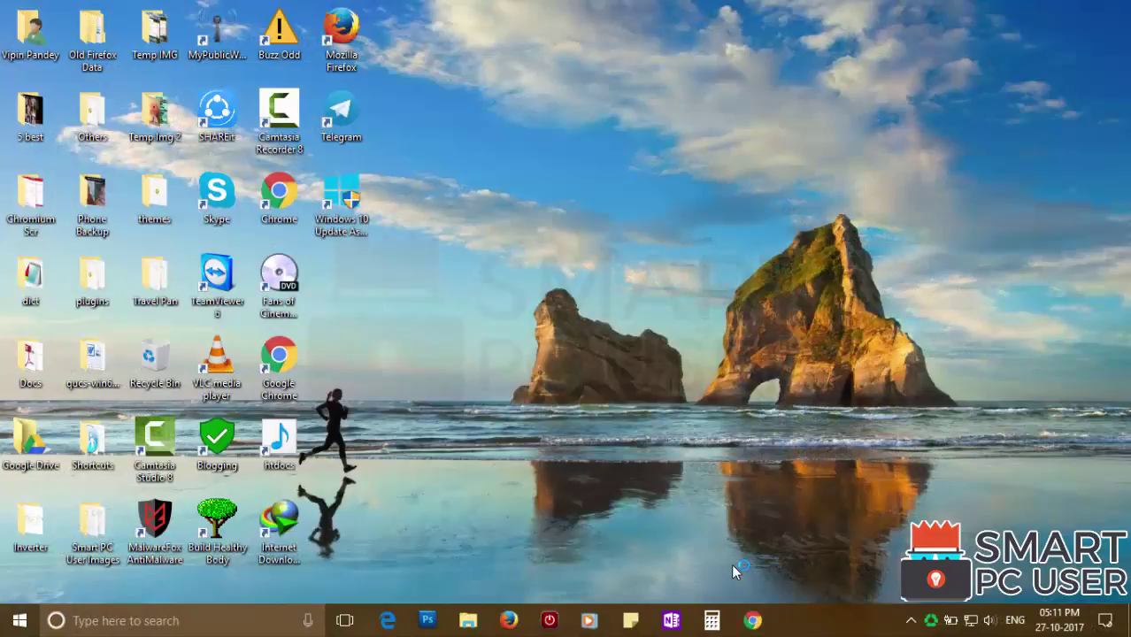
Download the free MalwareFox installer from malwarefox.com in Chrome and run setup (4).exe
click(752, 620)
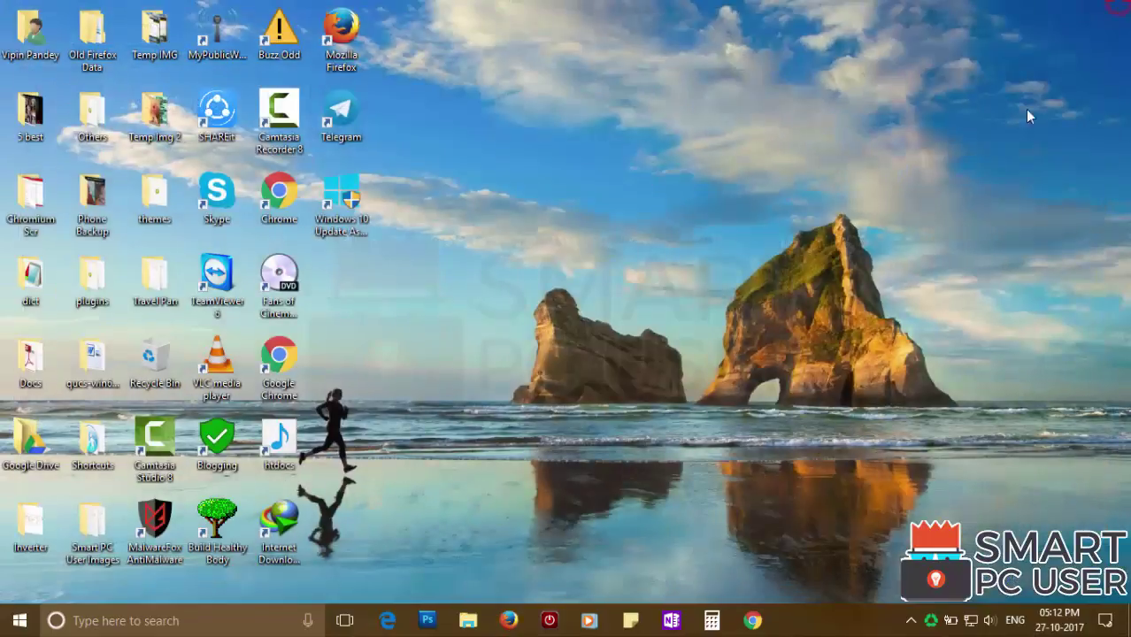
click(388, 620)
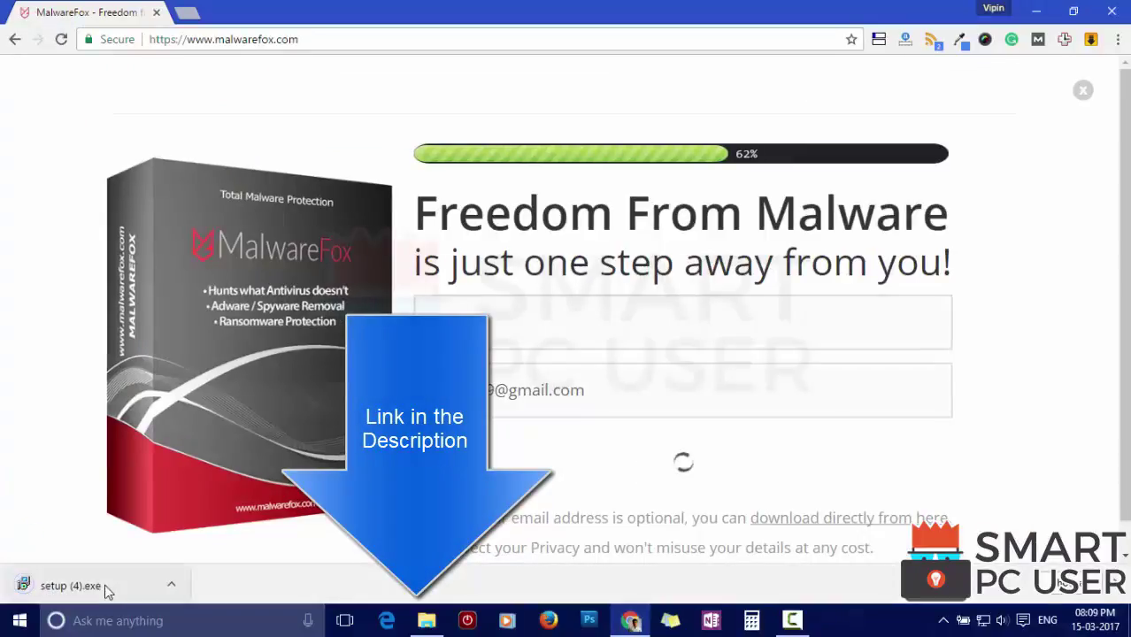
click(71, 586)
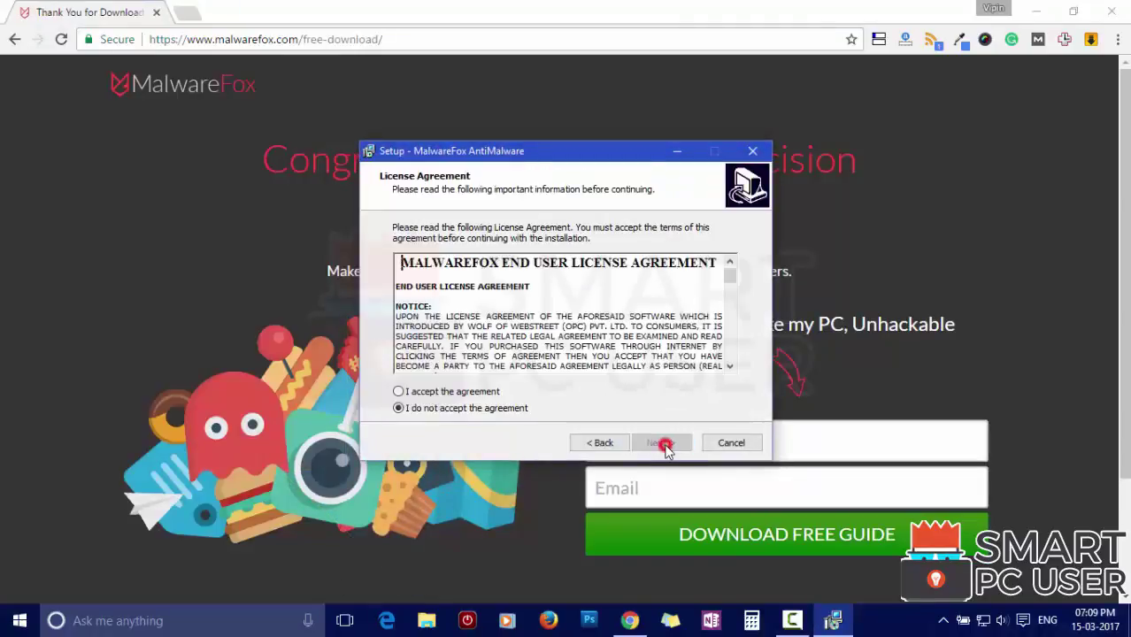
Accept the license, keep the default folder, desktop icon and real-time protection
click(658, 442)
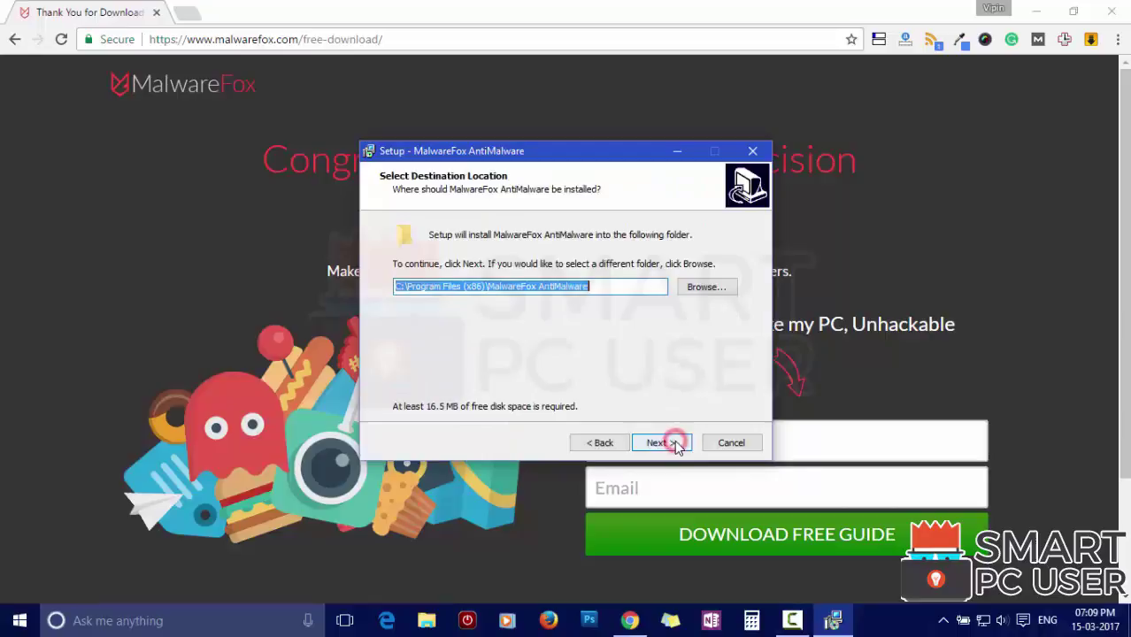
click(659, 442)
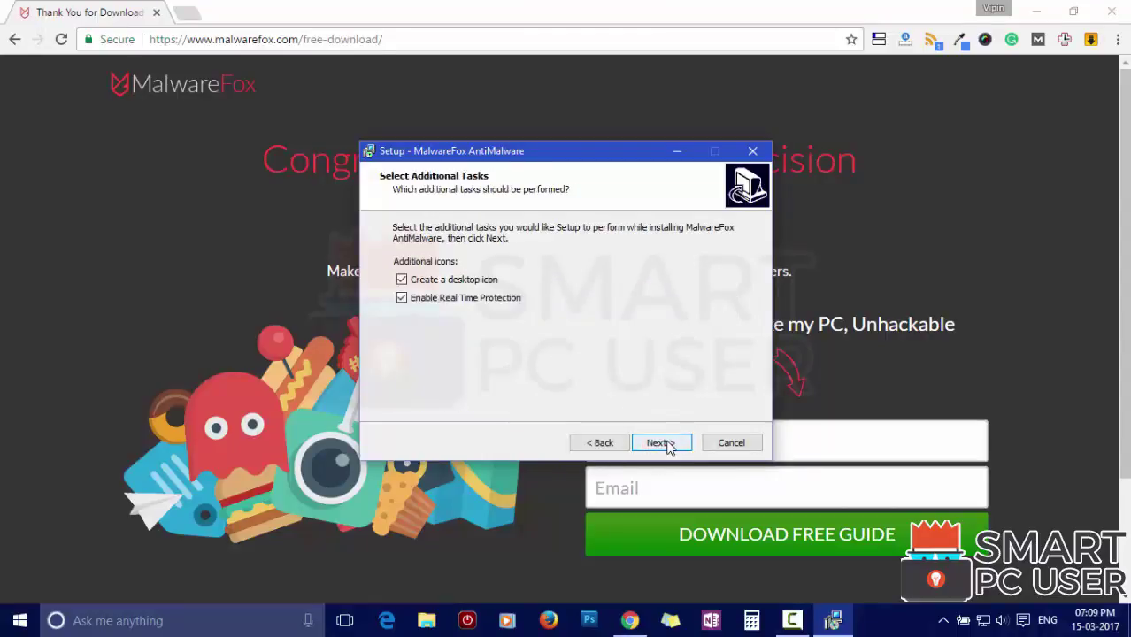
click(658, 443)
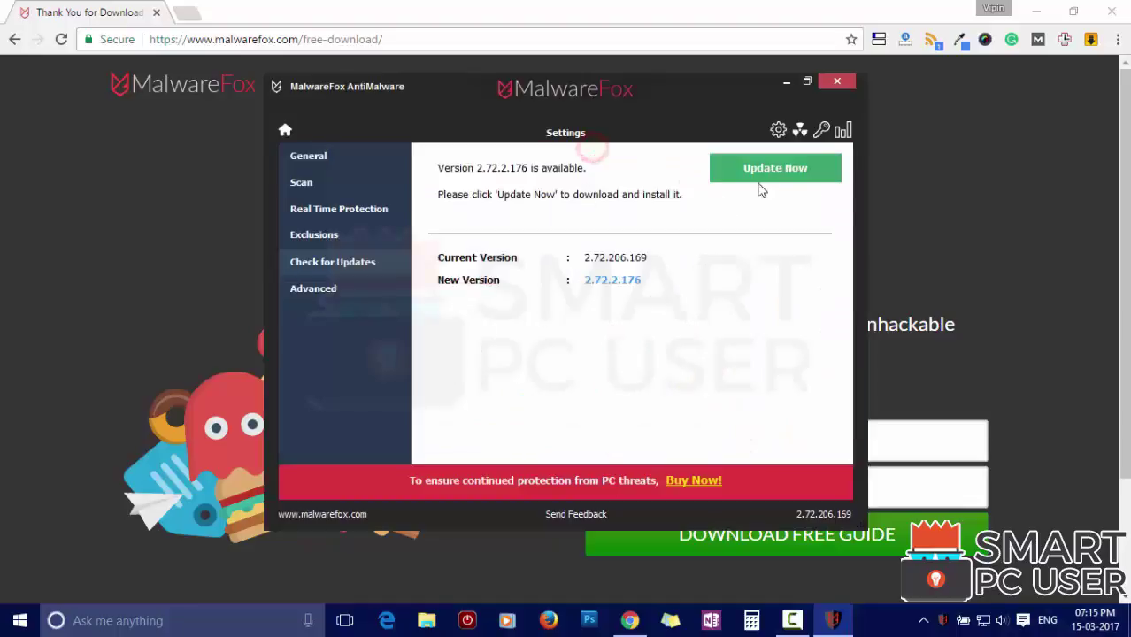
Update MalwareFox to version 2.72.2.176 and let signatures update to 100%
click(774, 168)
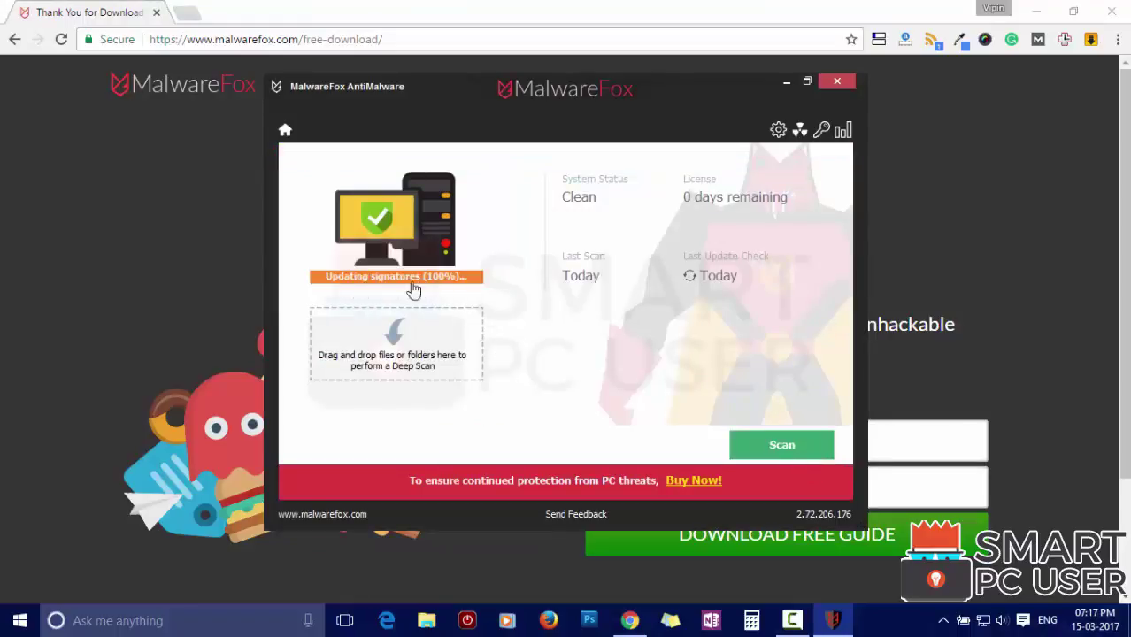
mouse_move(440, 290)
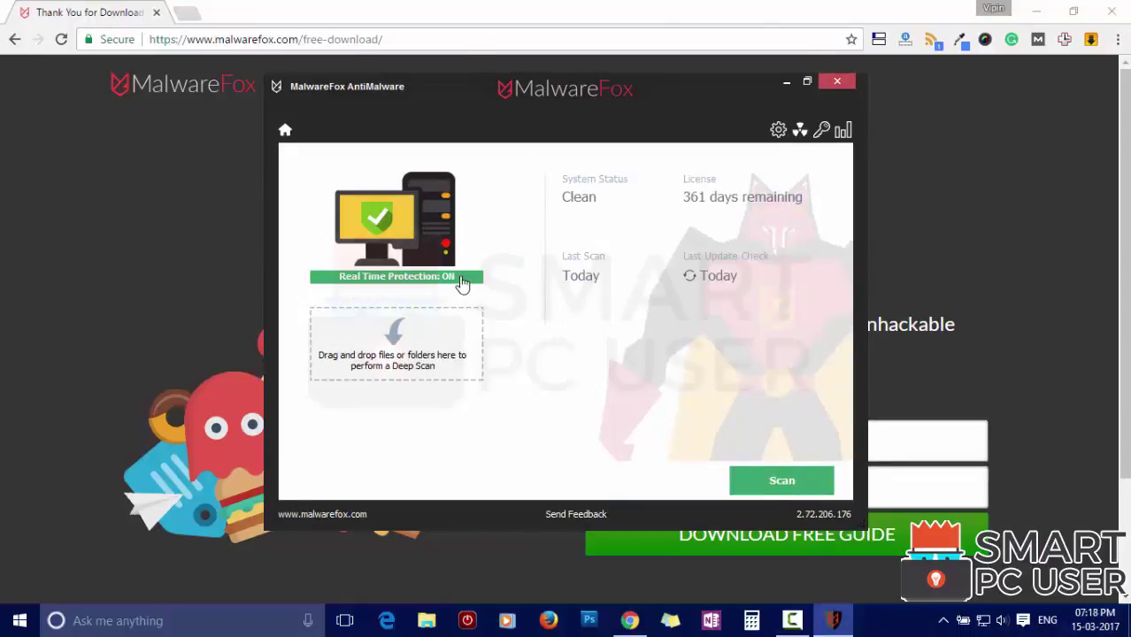
Run a System Scan and repair all four flagged browser homepage and startup settings
click(781, 481)
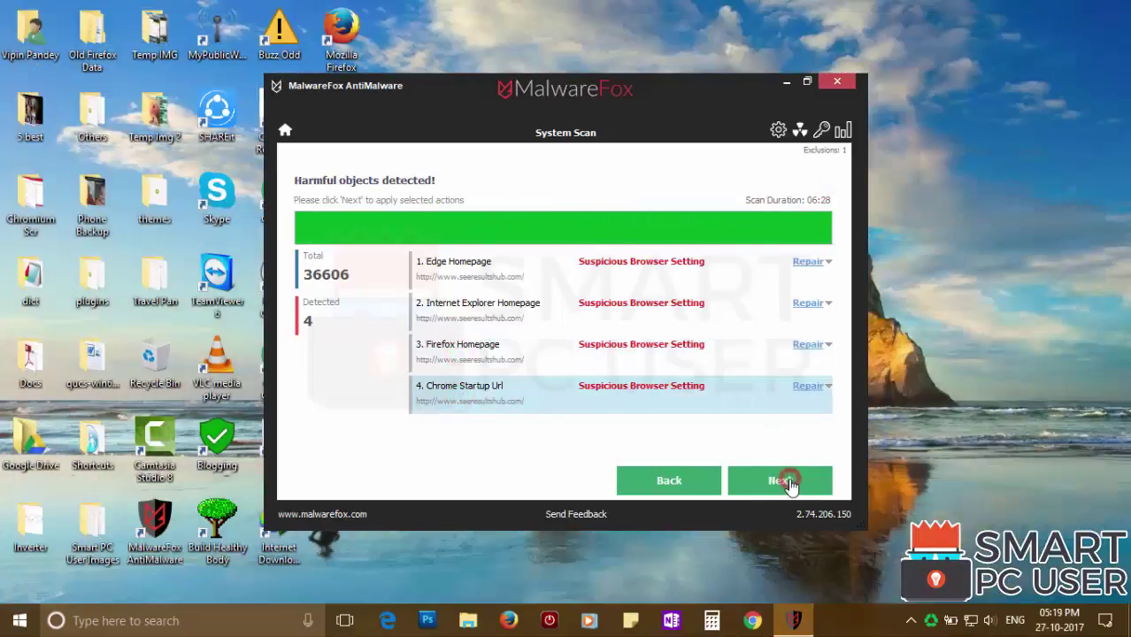
click(779, 480)
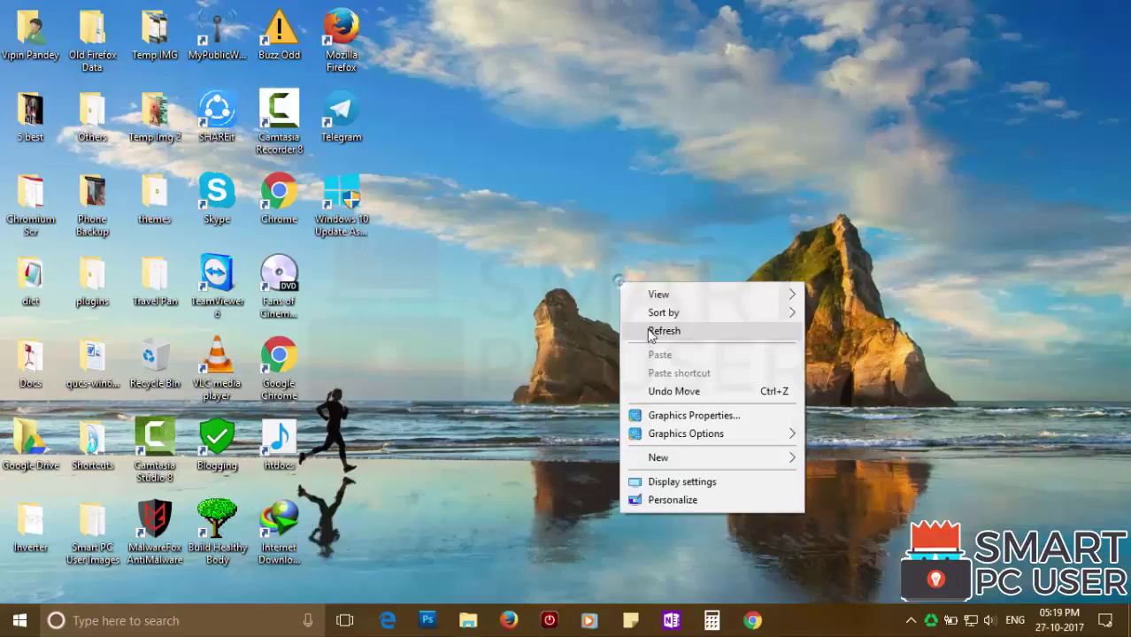
Refresh the desktop, then open Chrome, Firefox and Edge to confirm blank start pages
click(664, 330)
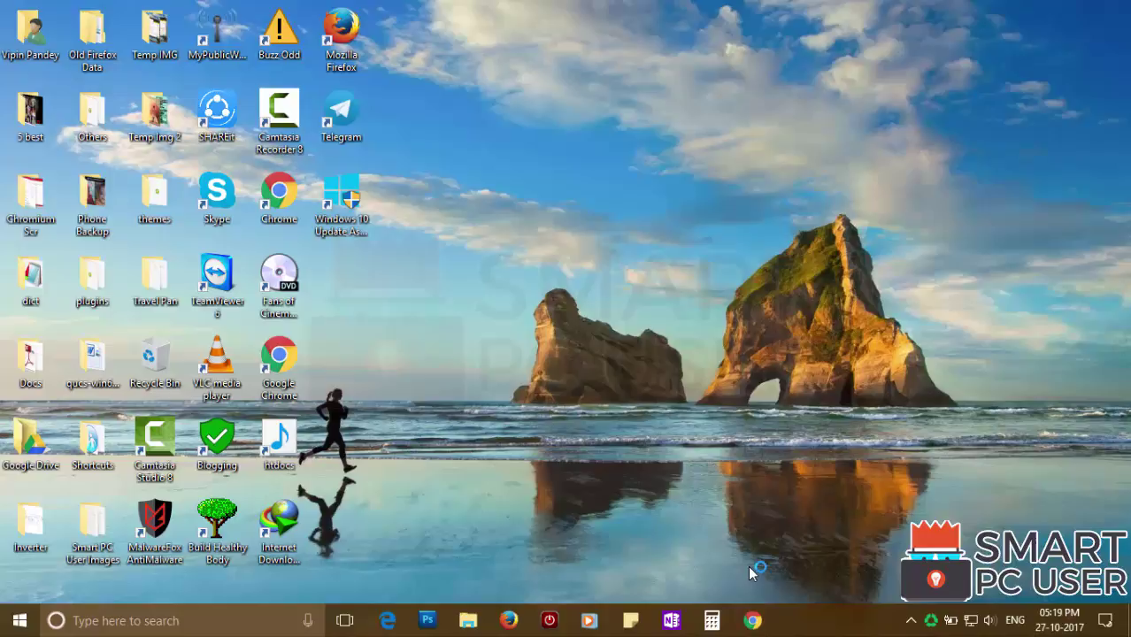
click(752, 620)
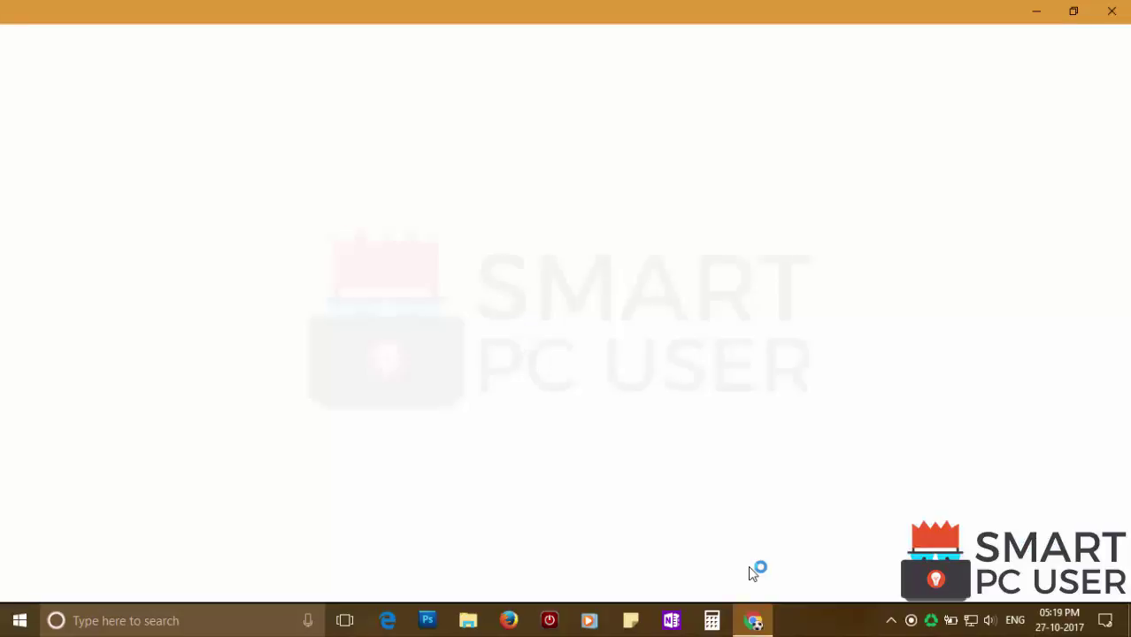
click(753, 619)
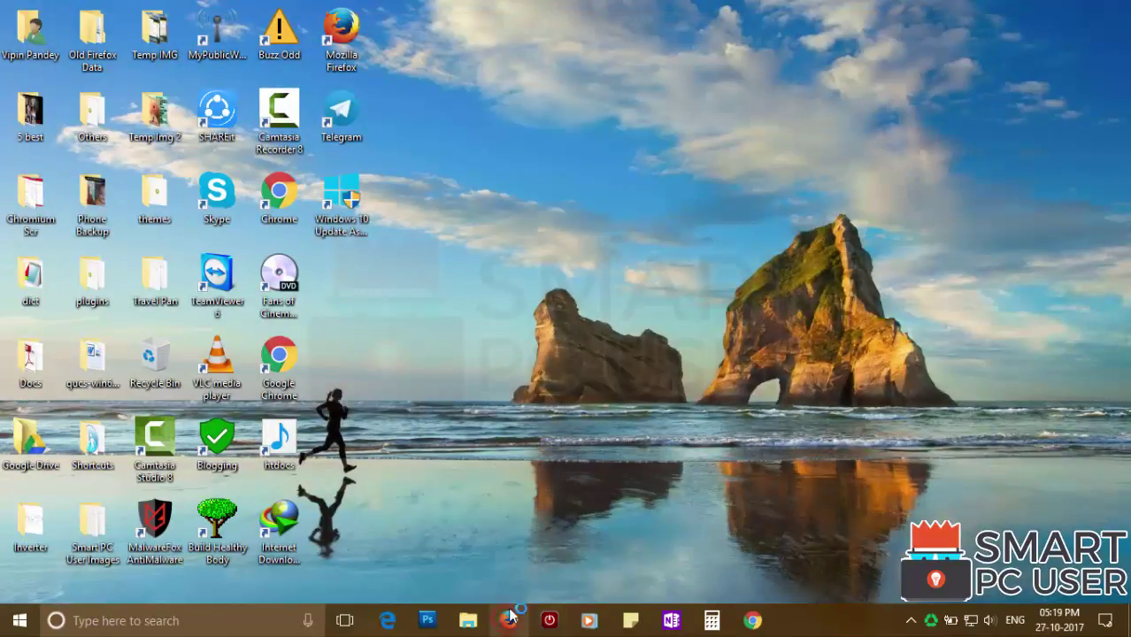
click(509, 620)
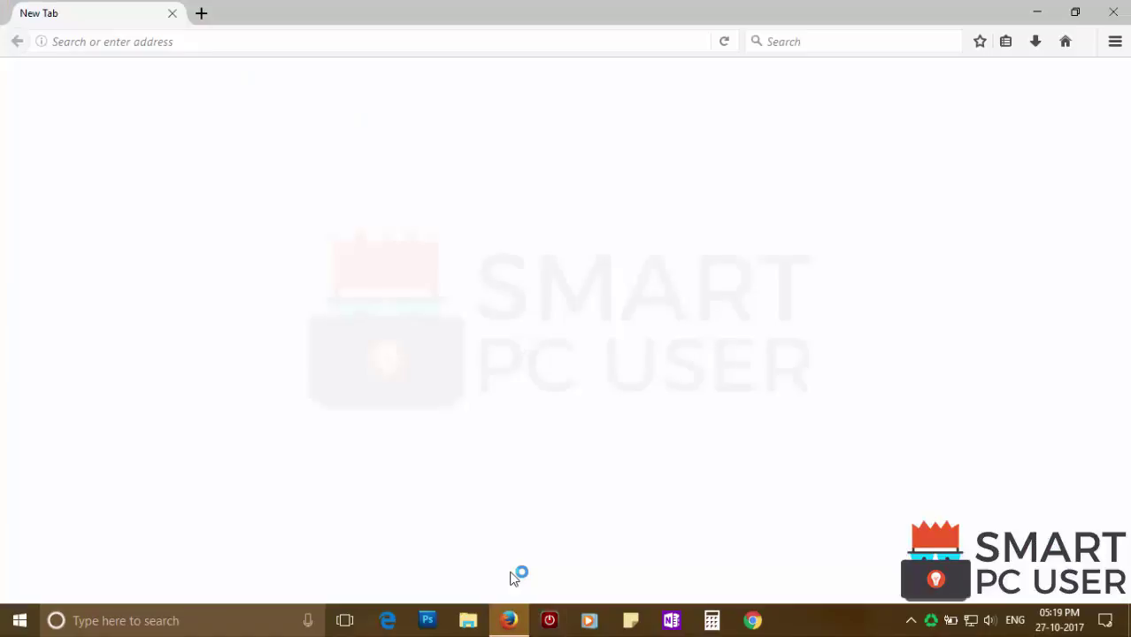
click(509, 619)
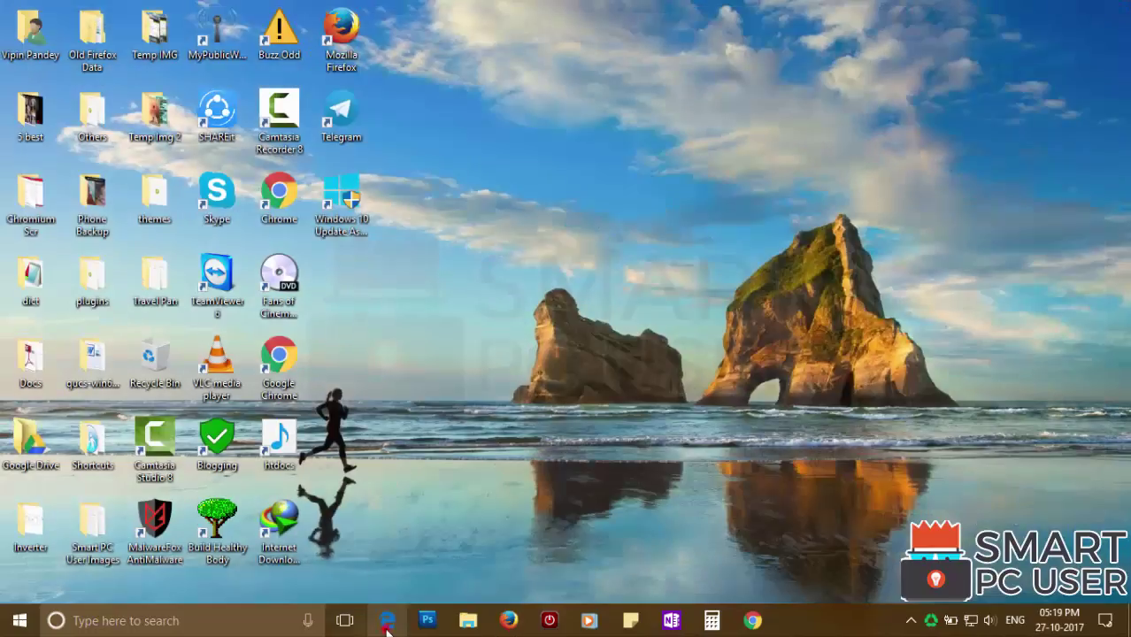
click(387, 620)
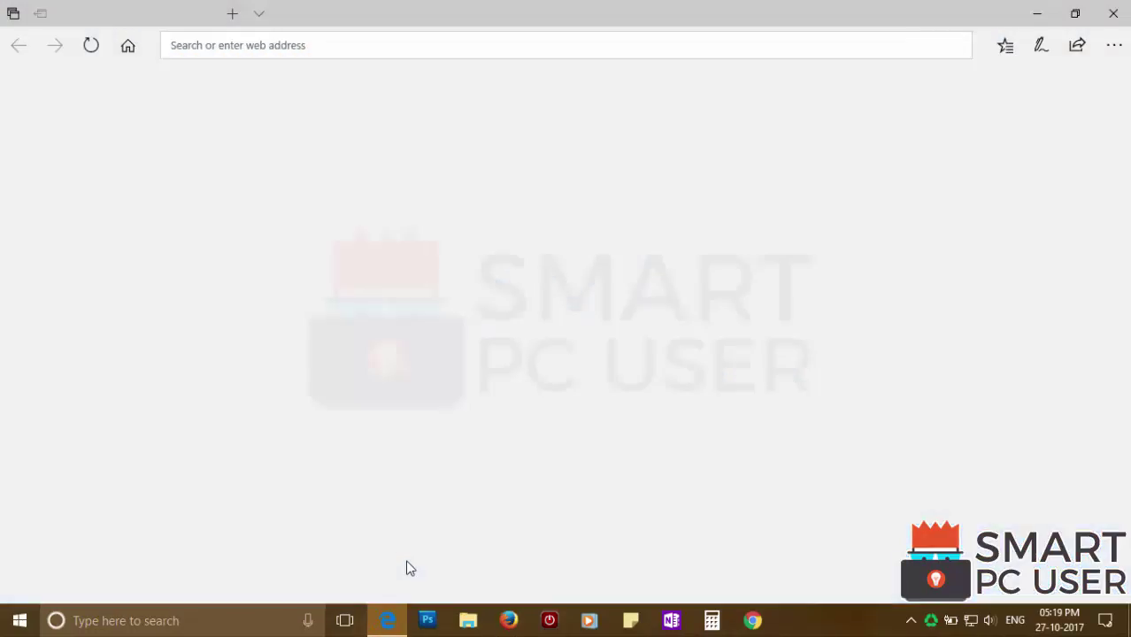